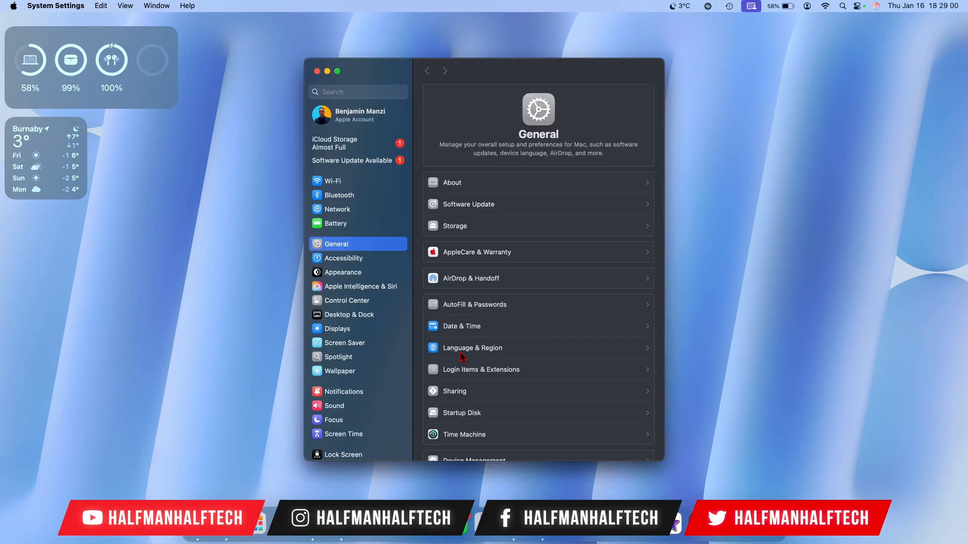
# Show the More Info details of the macOS Sequoia 15.3 Beta 3 update under General > Software Update
pyautogui.click(467, 204)
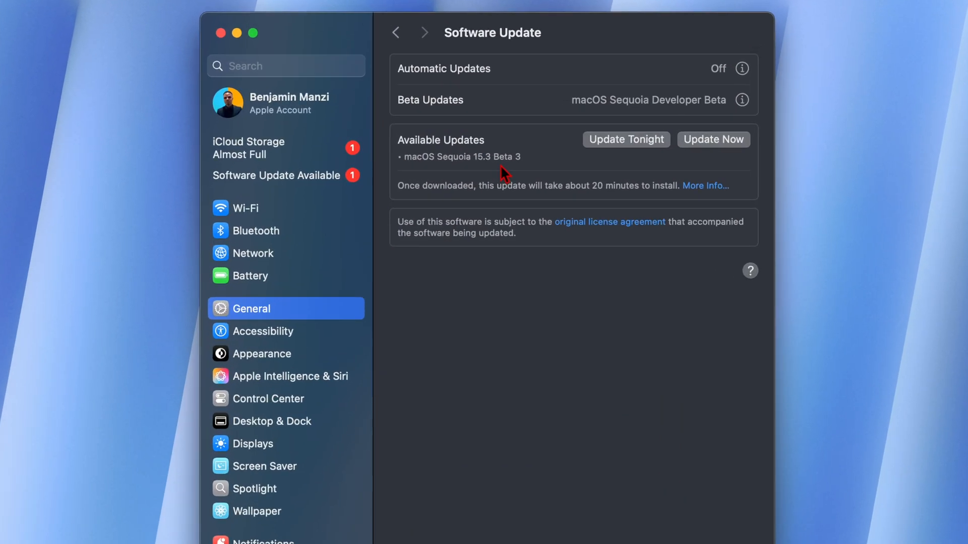
pyautogui.moveTo(686, 193)
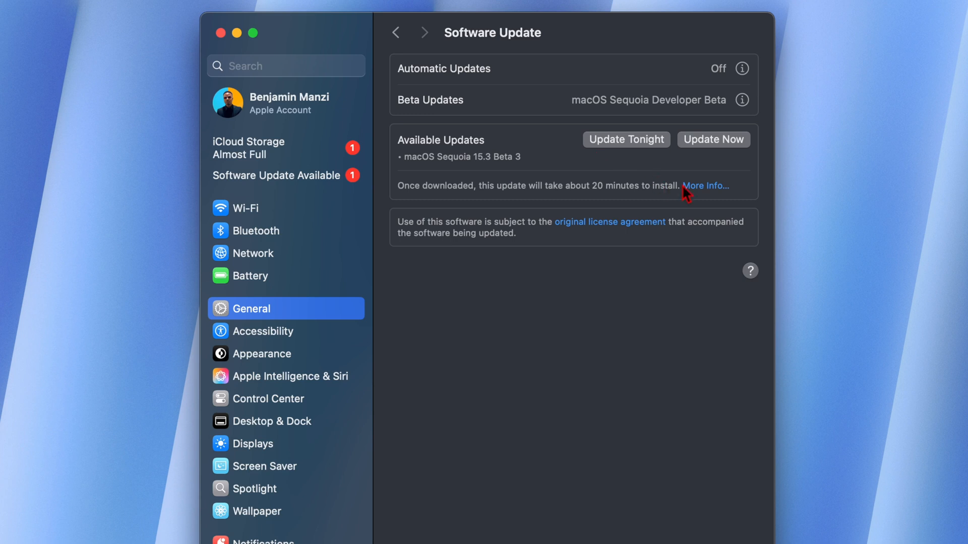
pyautogui.click(705, 185)
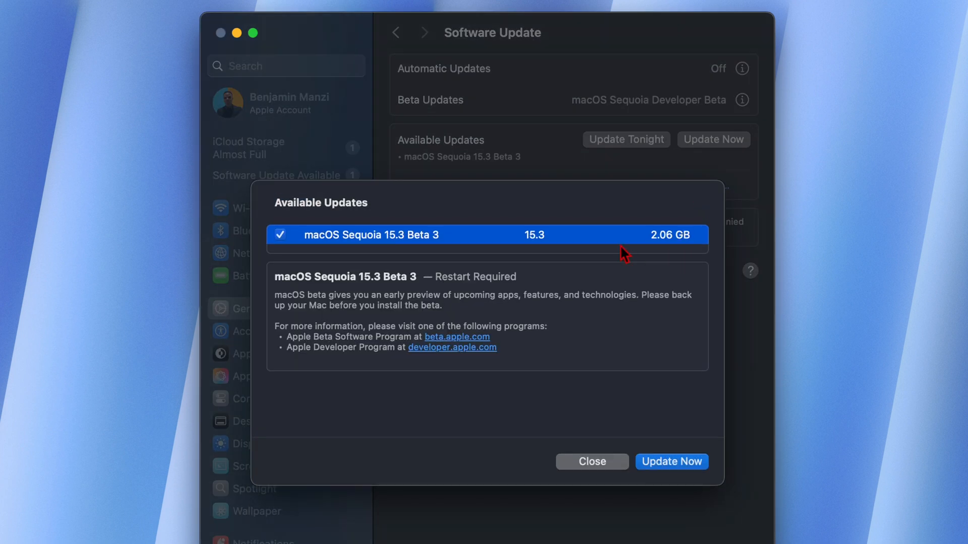
pyautogui.moveTo(646, 256)
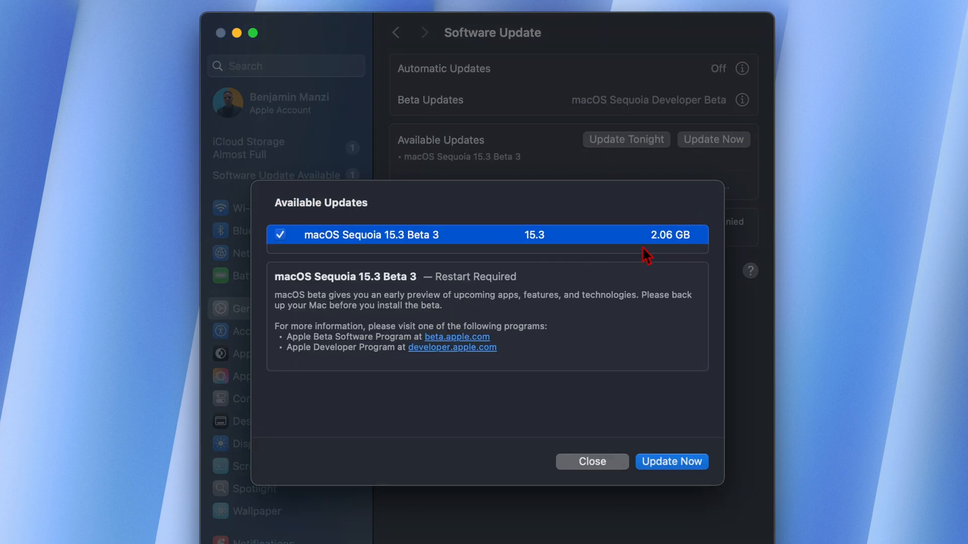
pyautogui.moveTo(660, 256)
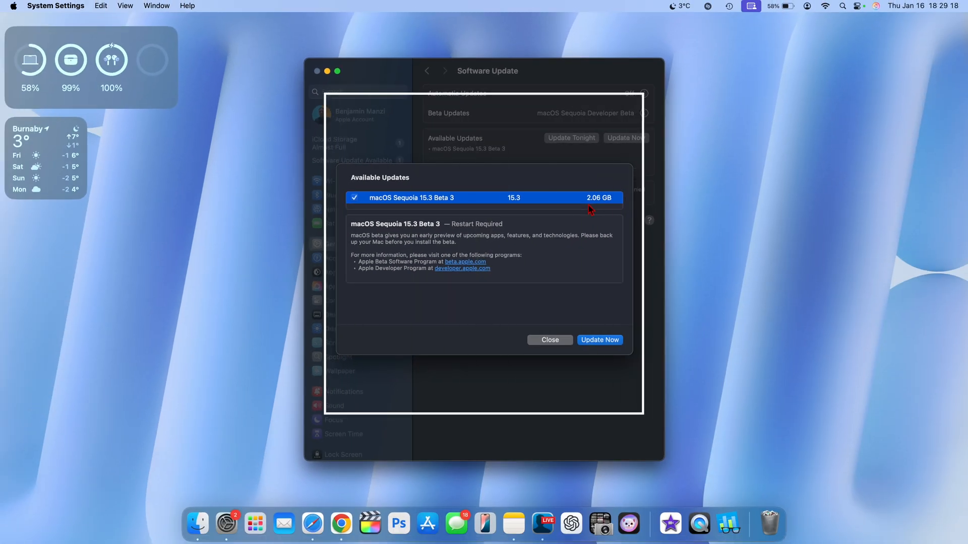
pyautogui.moveTo(454, 210)
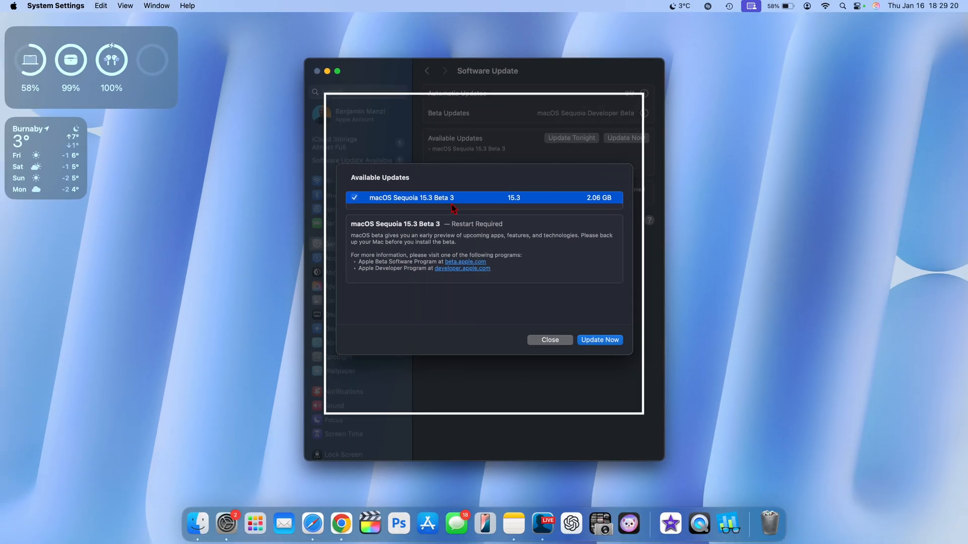
pyautogui.moveTo(535, 284)
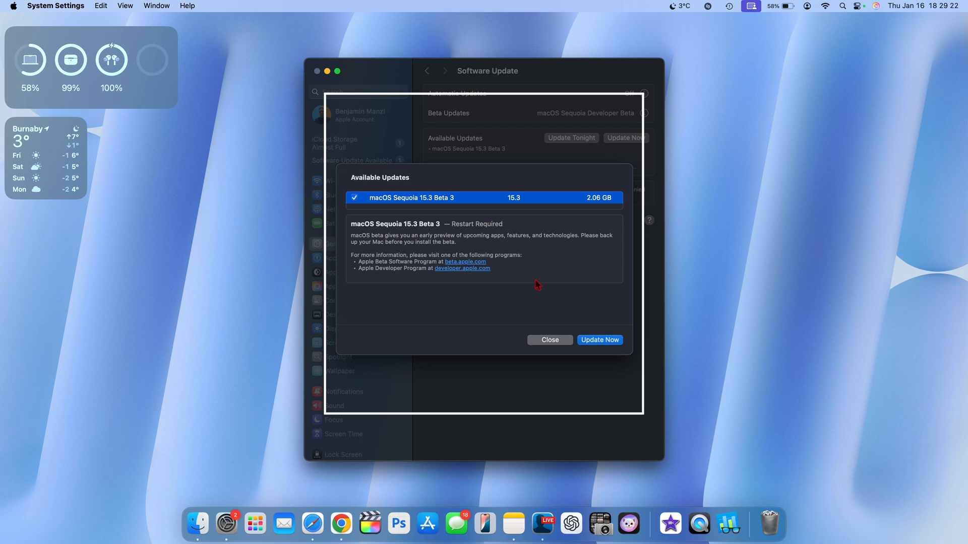
pyautogui.moveTo(301, 506)
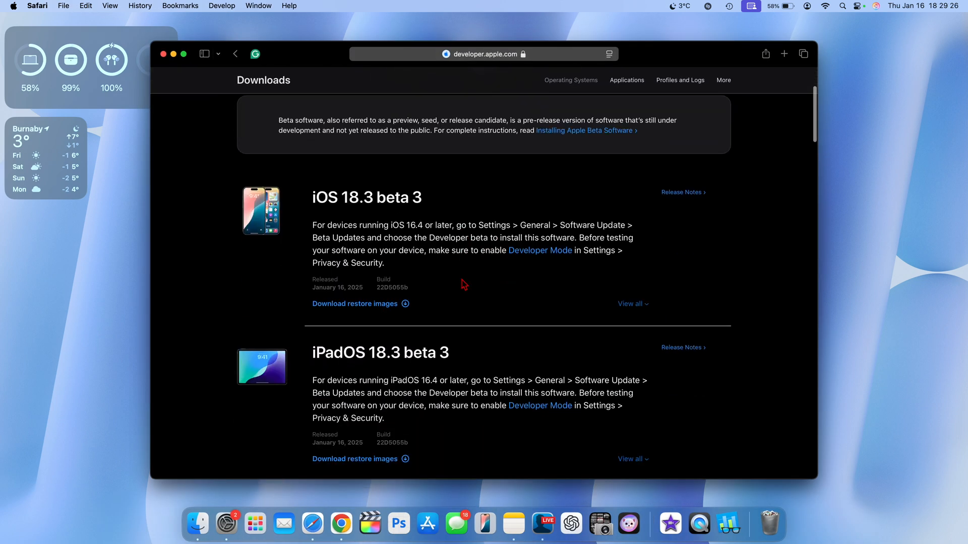
# Scroll the developer.apple.com Downloads page through the iOS, iPadOS, macOS, visionOS and tvOS beta 3 entries
pyautogui.scroll(-3)
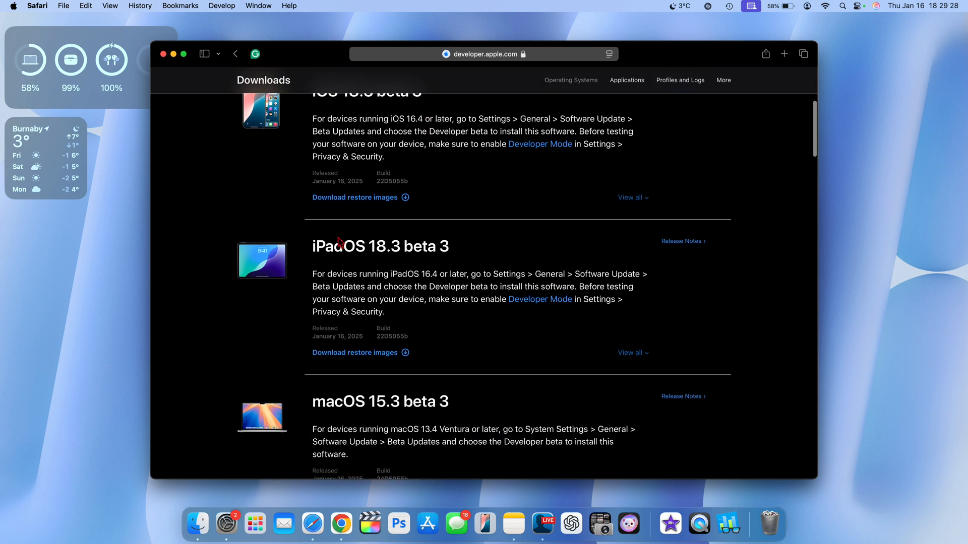
pyautogui.scroll(-3)
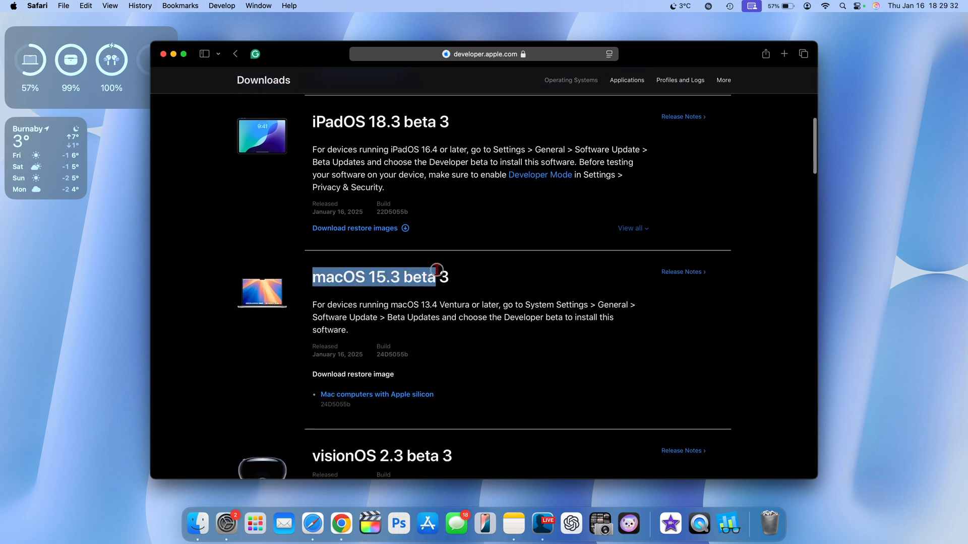
pyautogui.scroll(-3)
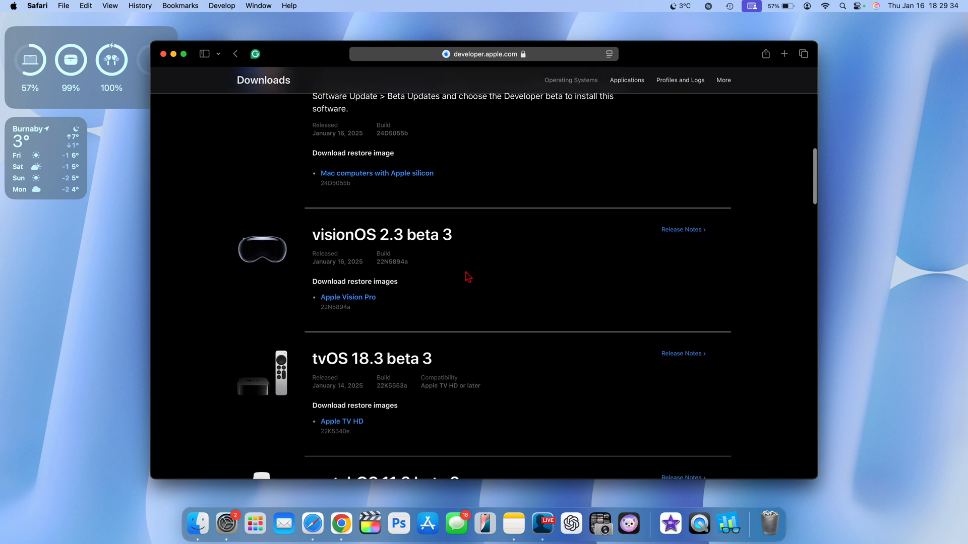
pyautogui.scroll(-3)
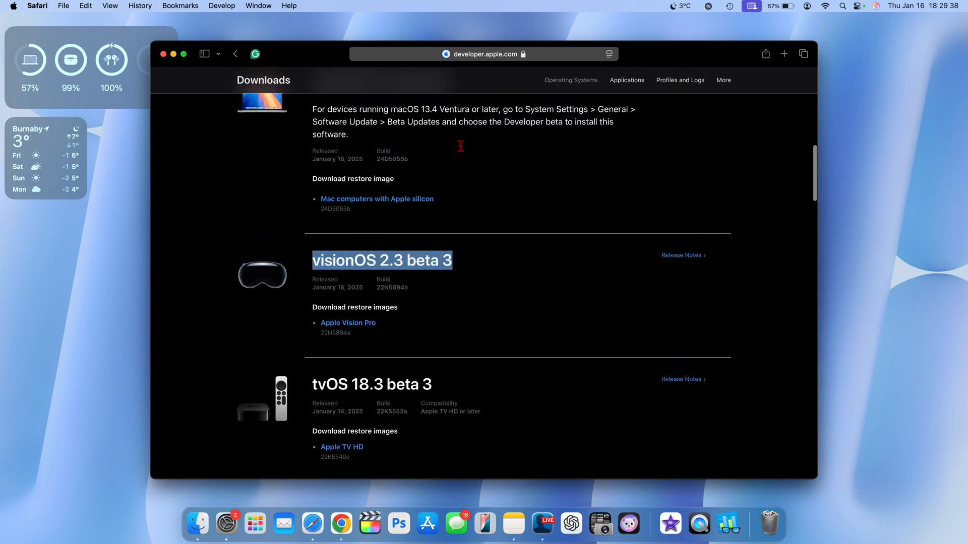
pyautogui.scroll(-3)
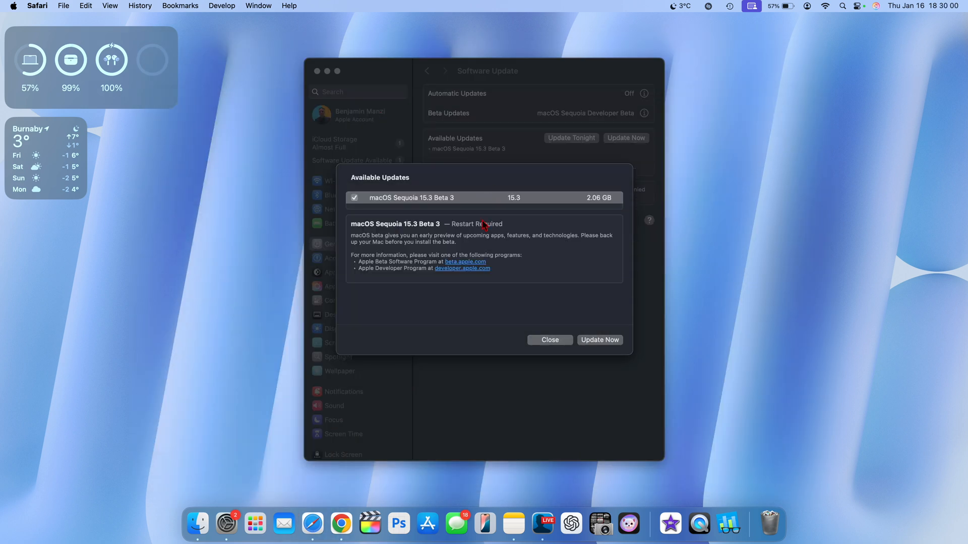
# Start the macOS Sequoia 15.3 Beta 3 install with Update Now and agree to the license
pyautogui.click(598, 339)
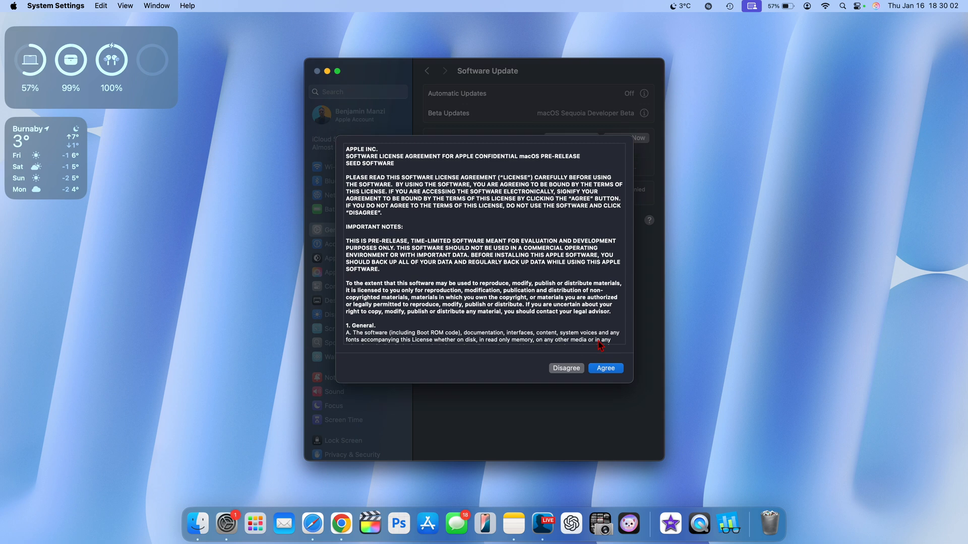
pyautogui.click(604, 368)
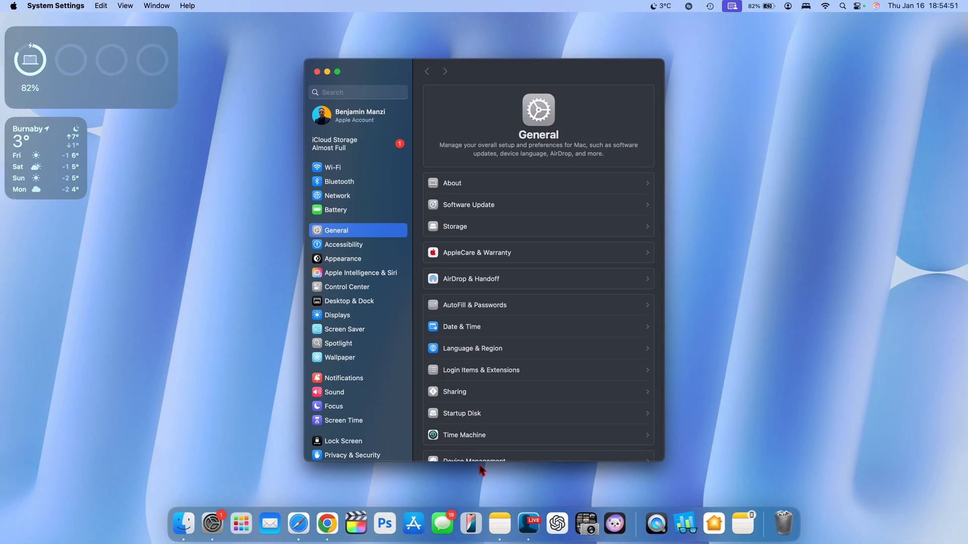
# Show the macOS info in General > Storage confirming Version 15.3 (Build 24D5055b)
pyautogui.click(454, 226)
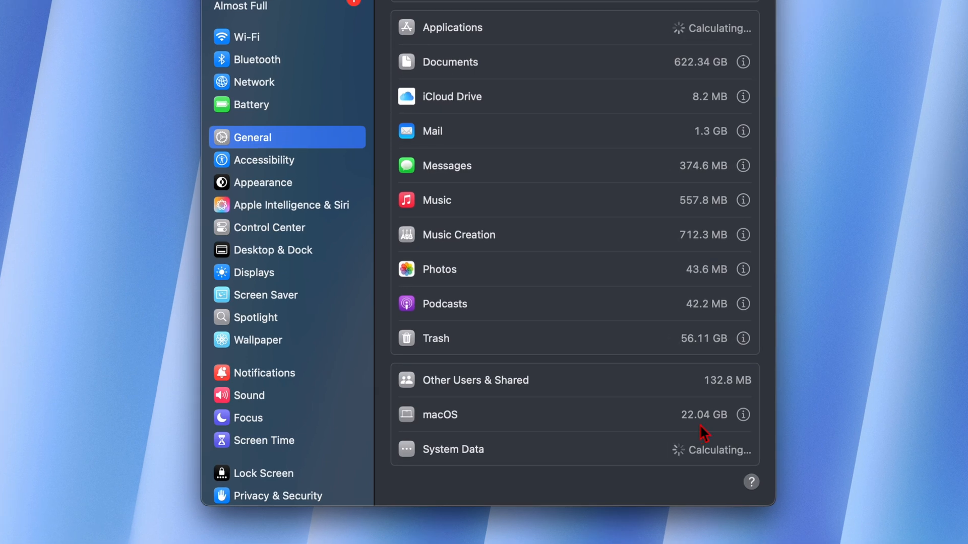
pyautogui.click(743, 414)
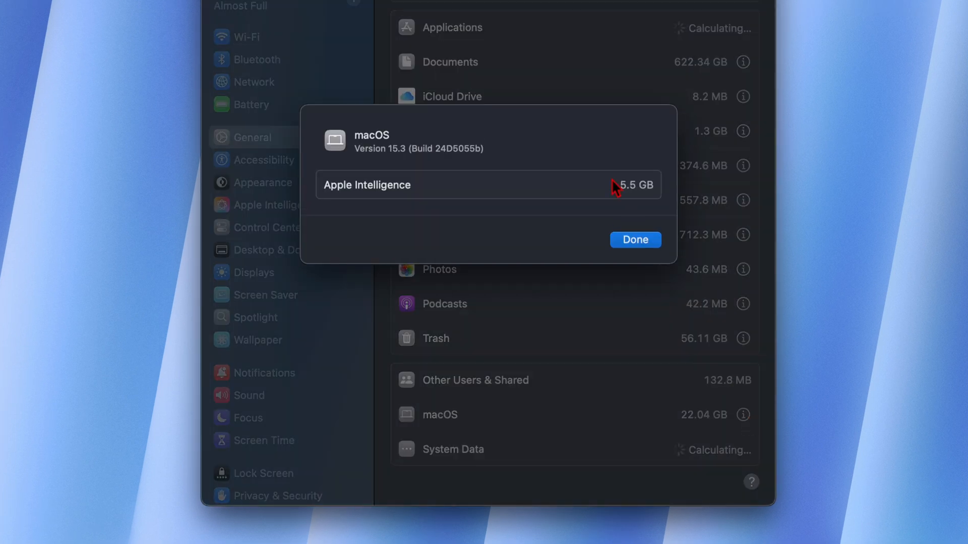
pyautogui.moveTo(395, 198)
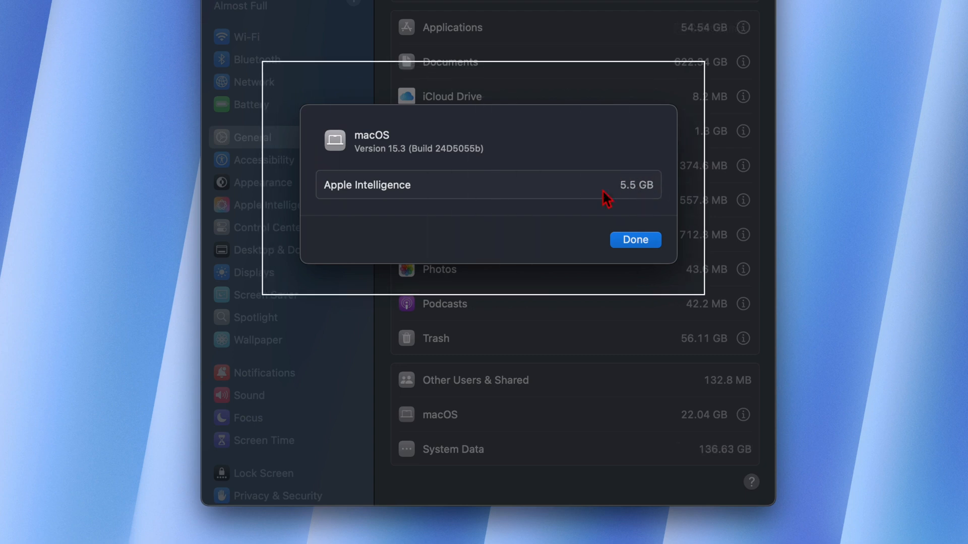
pyautogui.moveTo(444, 158)
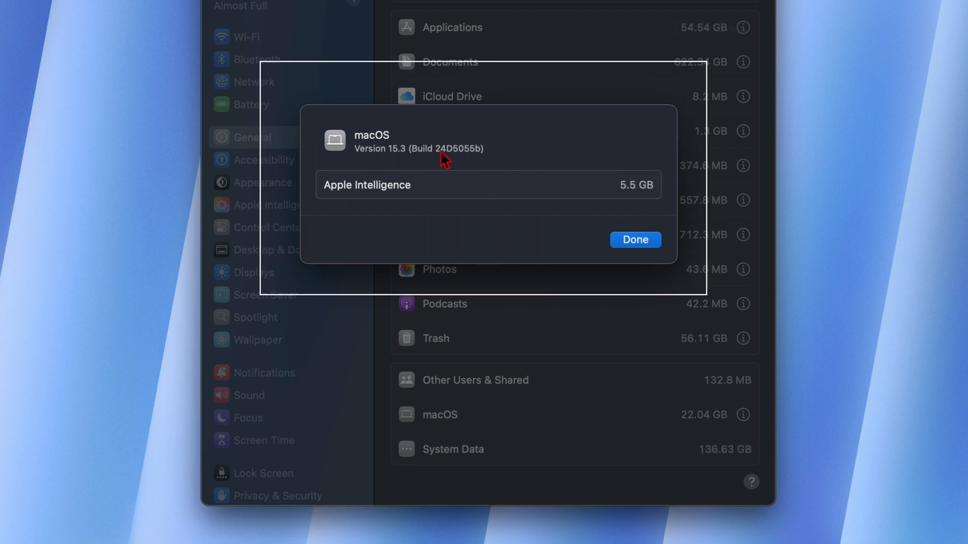
pyautogui.moveTo(453, 165)
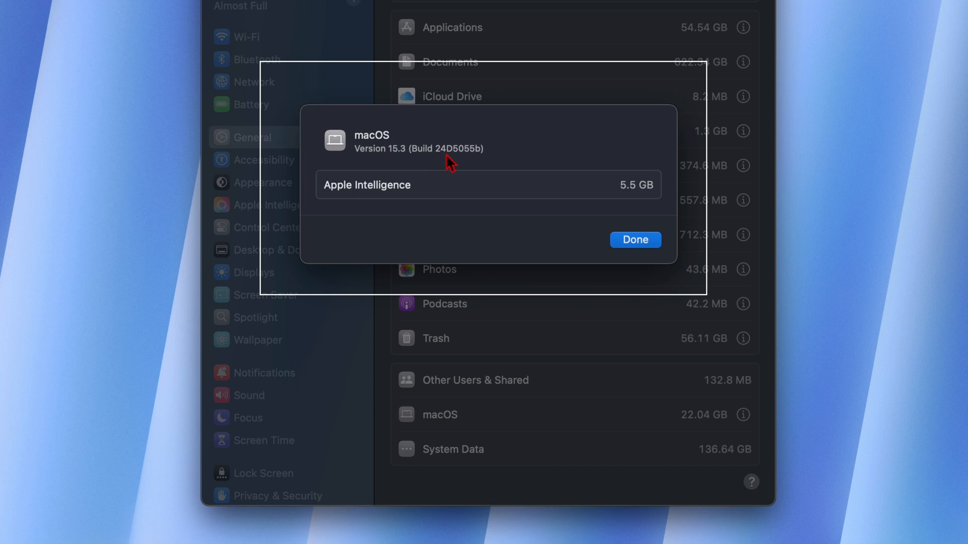
pyautogui.moveTo(479, 164)
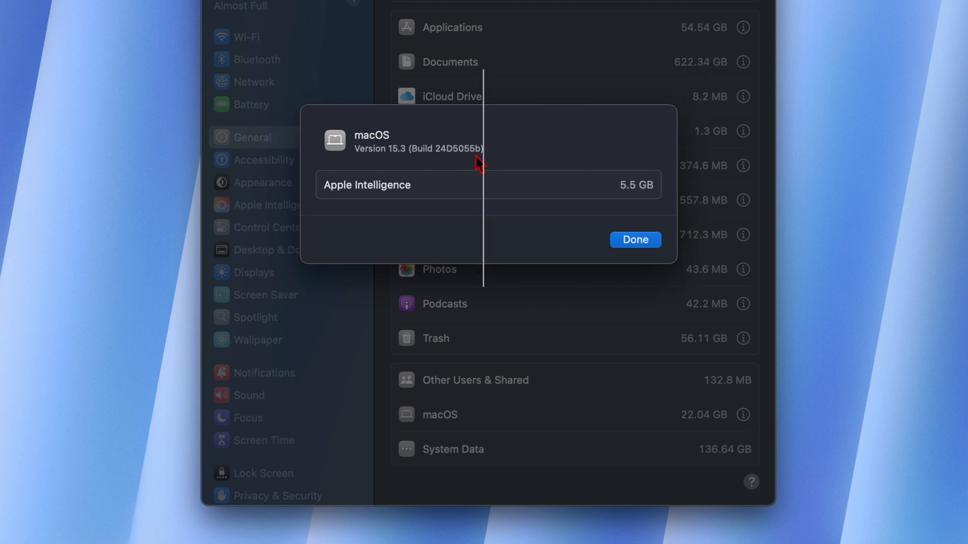
# Recheck the developer Downloads page past macOS 15.3 beta 3, visionOS, tvOS and watchOS, then return to the build details
pyautogui.click(634, 240)
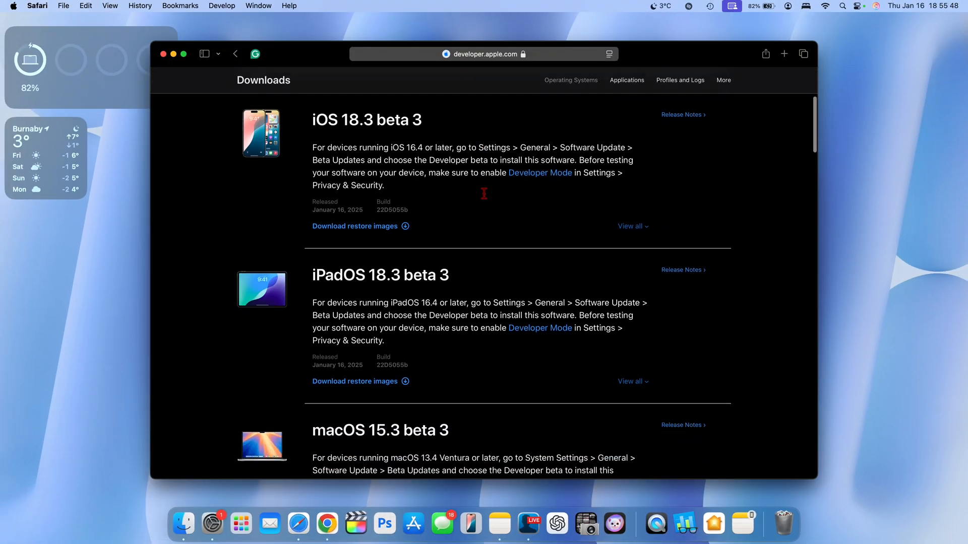
pyautogui.scroll(-3)
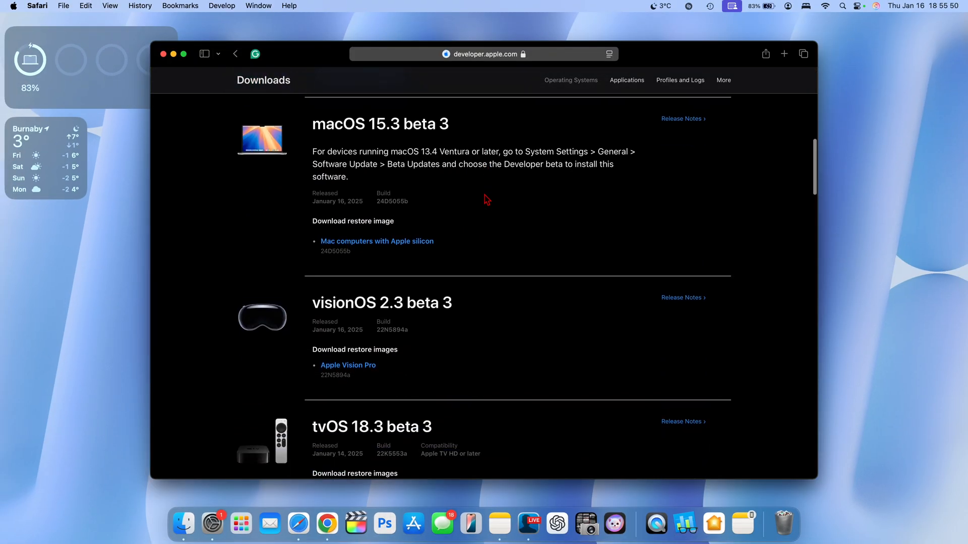
pyautogui.scroll(-3)
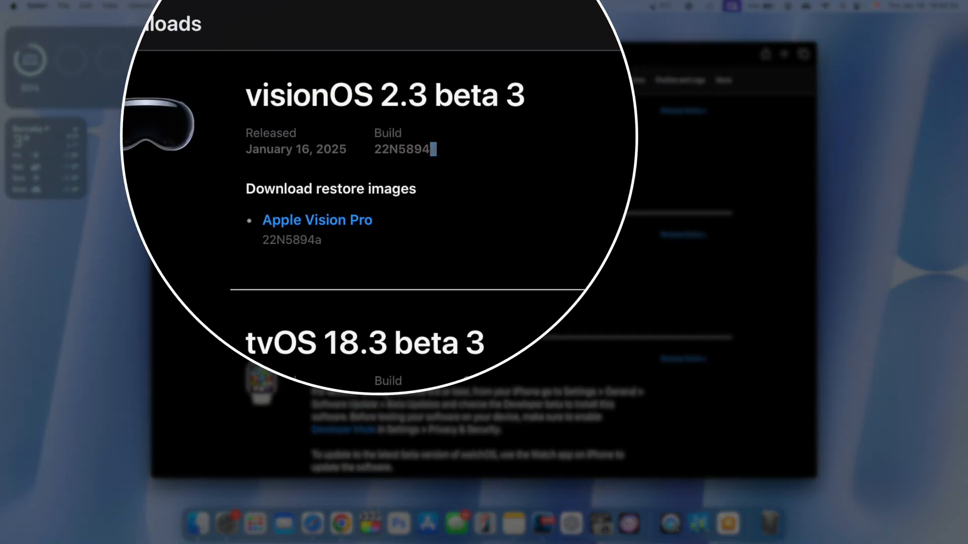
pyautogui.scroll(-3)
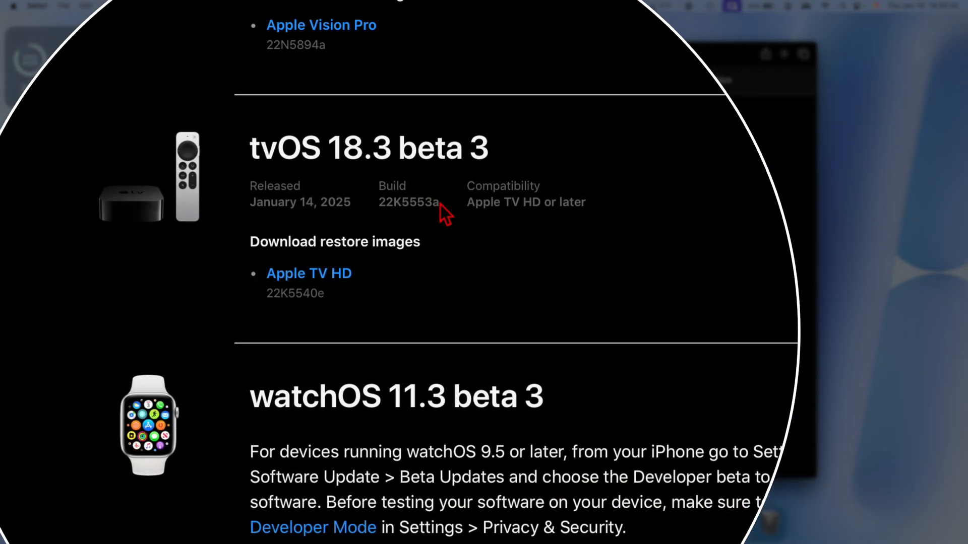
pyautogui.scroll(-3)
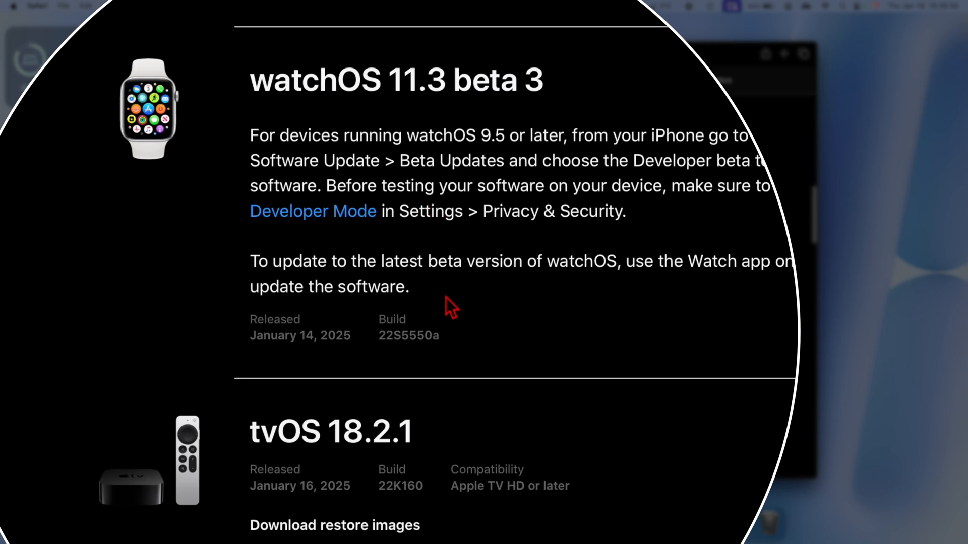
pyautogui.doubleClick(426, 336)
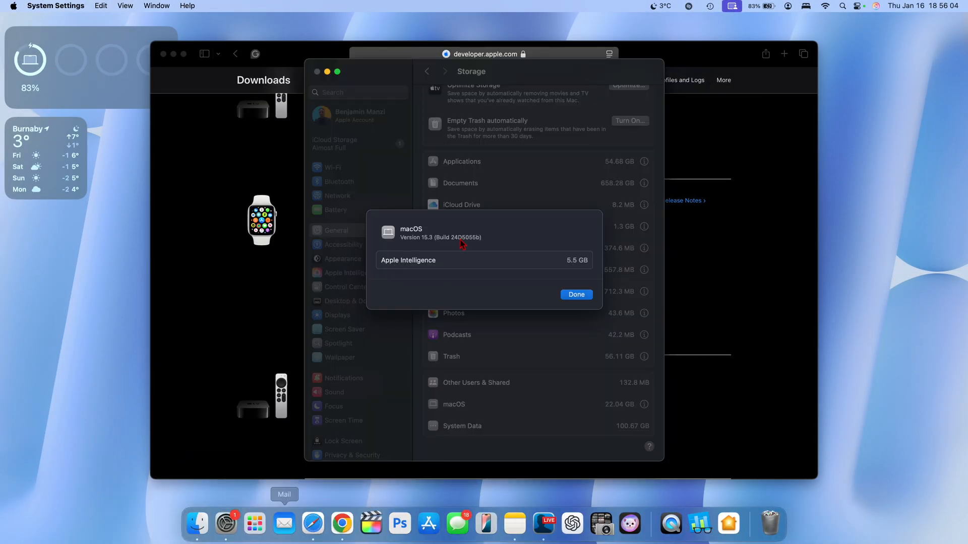
pyautogui.moveTo(465, 250)
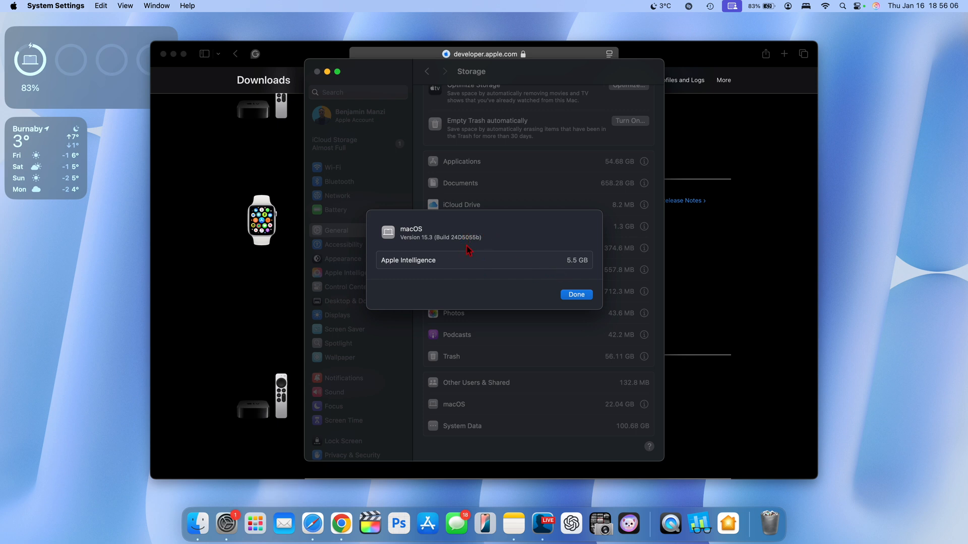
pyautogui.moveTo(486, 248)
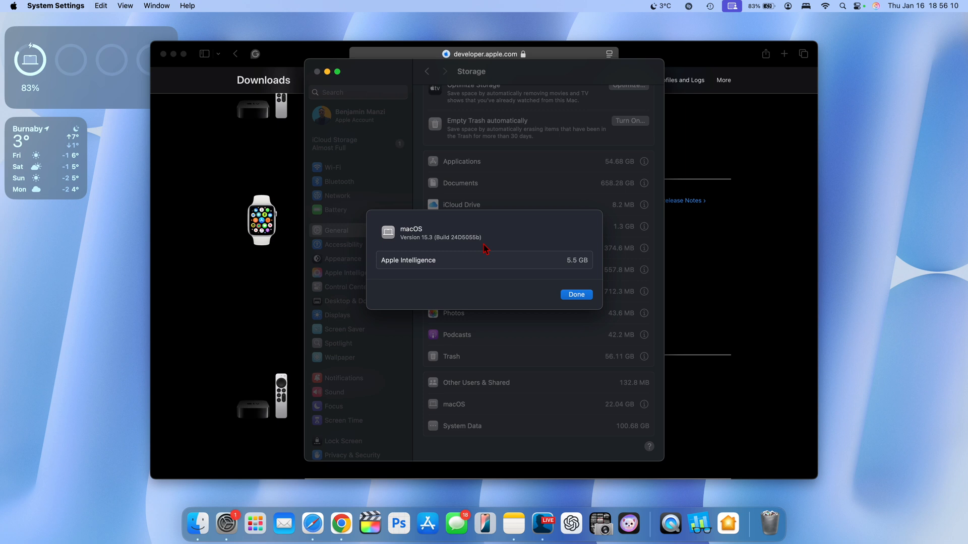
pyautogui.moveTo(619, 320)
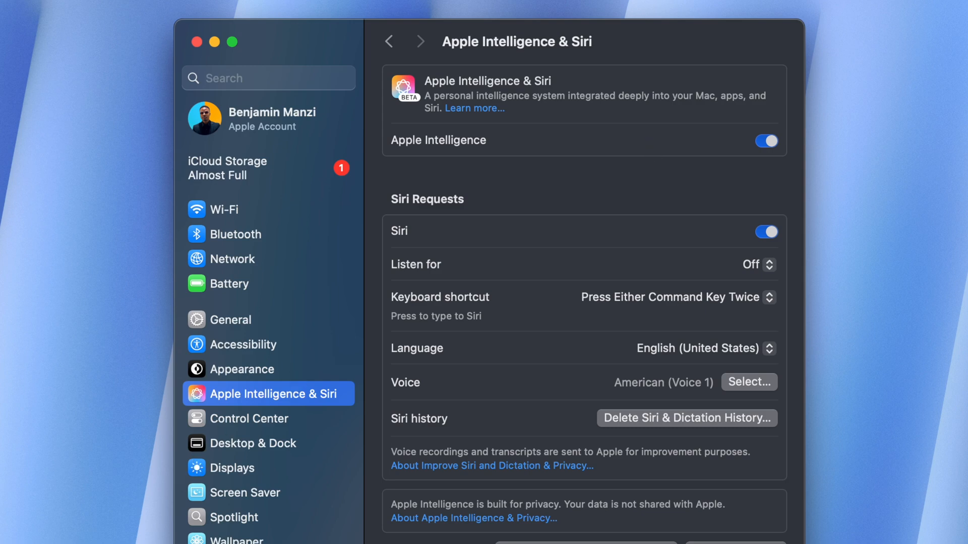
# Bring up Apple's Apple Intelligence information page from the Apple Intelligence & Siri settings
pyautogui.click(474, 108)
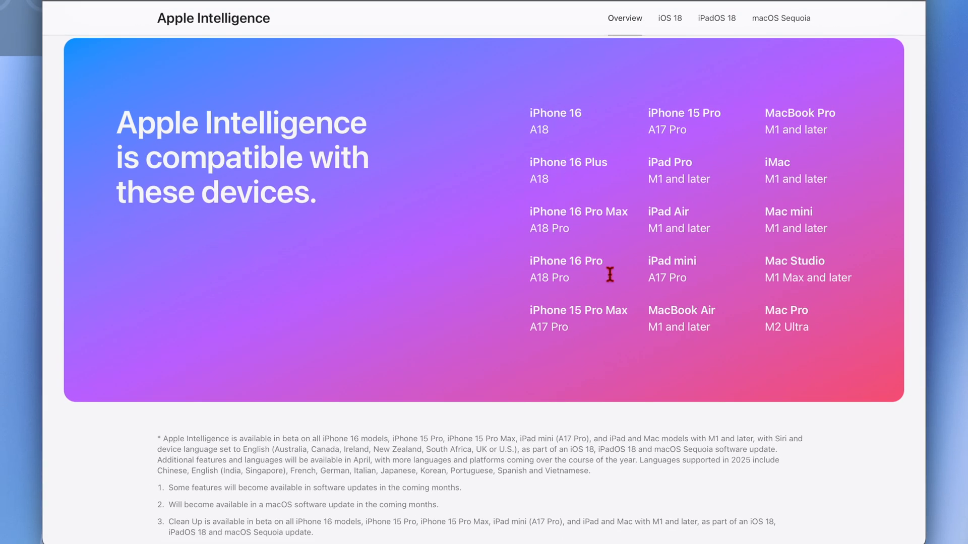
pyautogui.moveTo(784, 299)
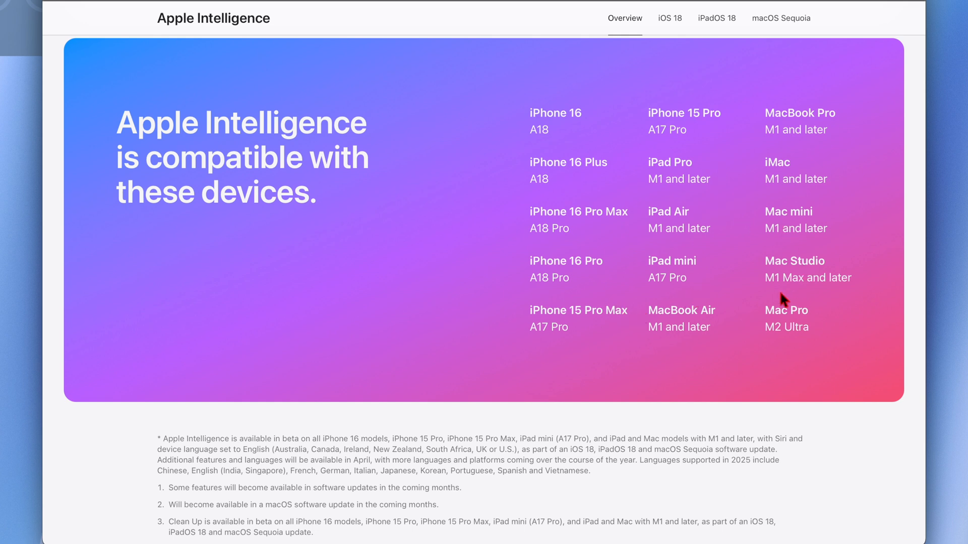
# Scroll to the Apple Intelligence compatibility list and select the supported-languages footnote
pyautogui.scroll(-3)
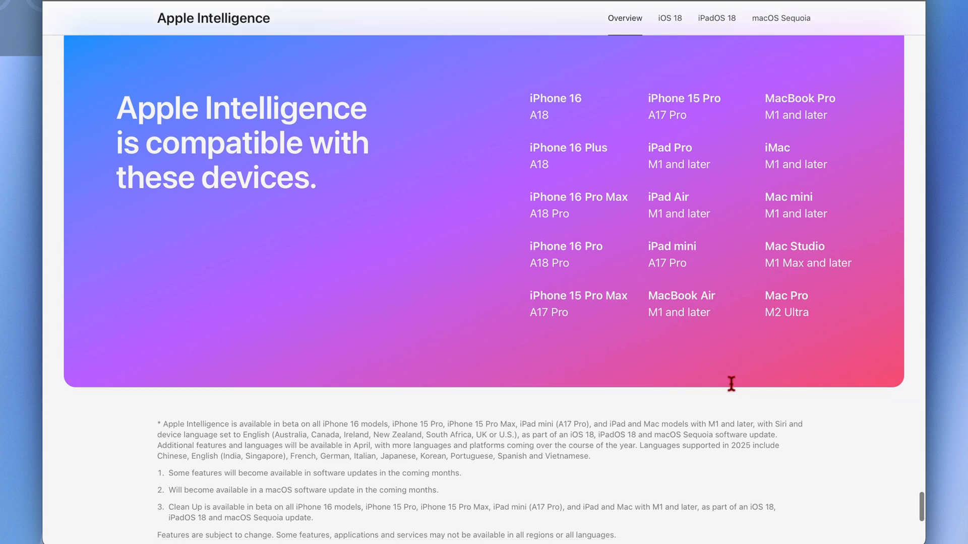
pyautogui.moveTo(456, 464)
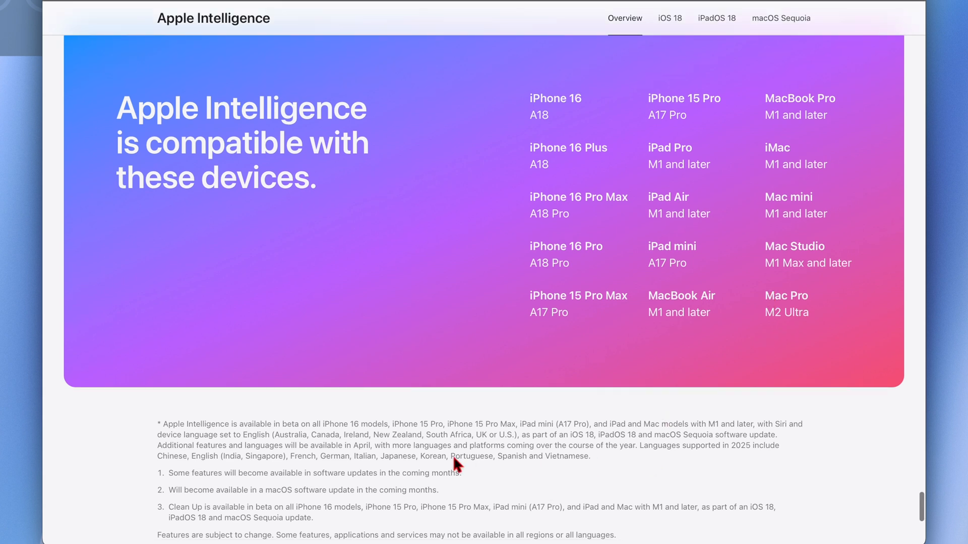
pyautogui.moveTo(340, 449)
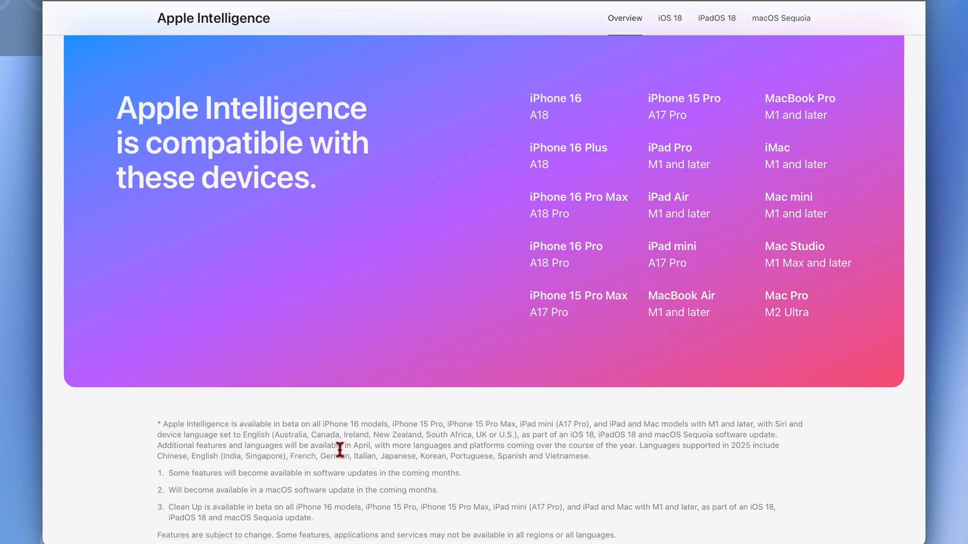
pyautogui.moveTo(364, 449)
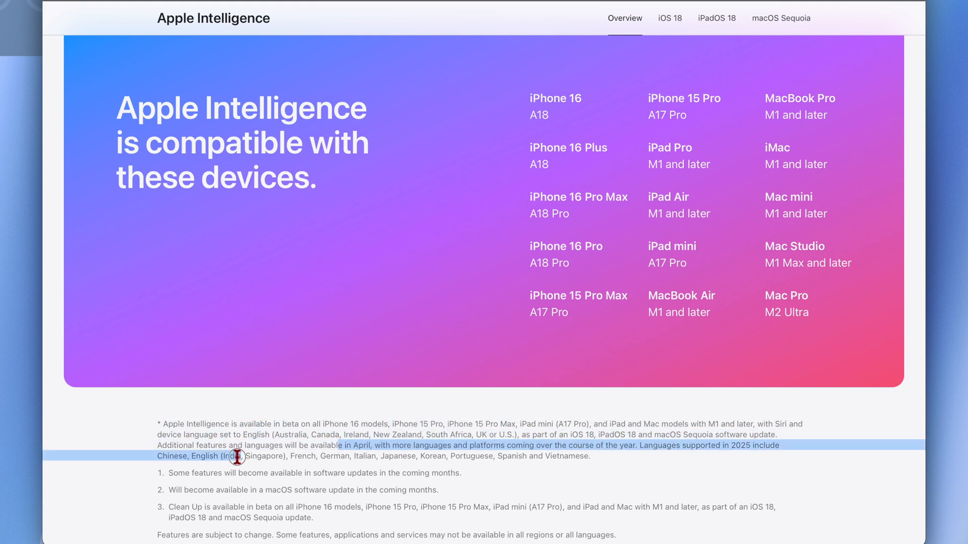
pyautogui.moveTo(199, 457)
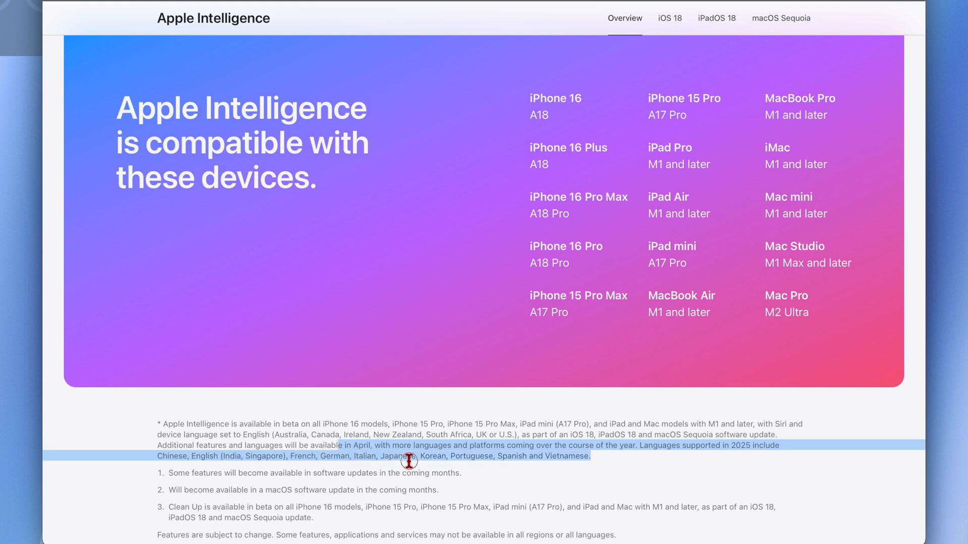
pyautogui.moveTo(525, 457)
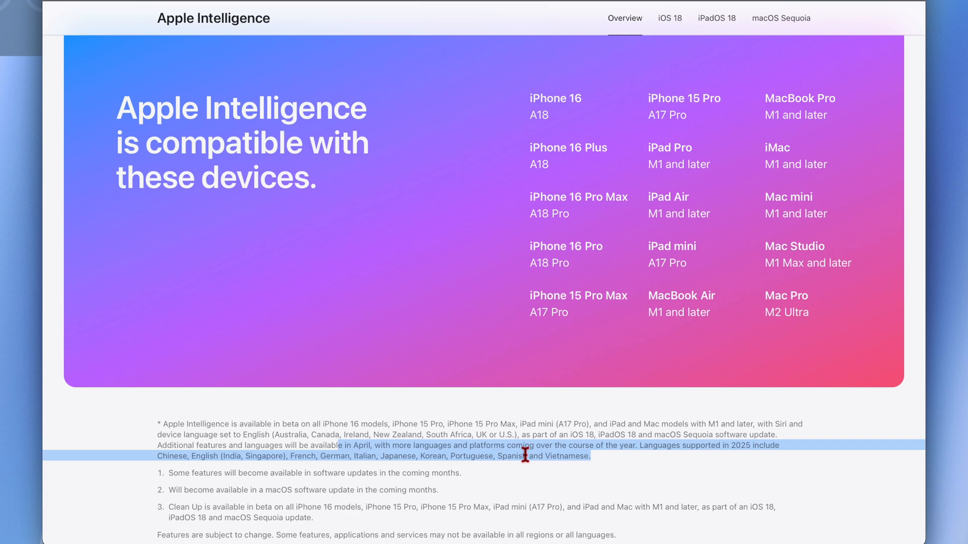
pyautogui.click(248, 505)
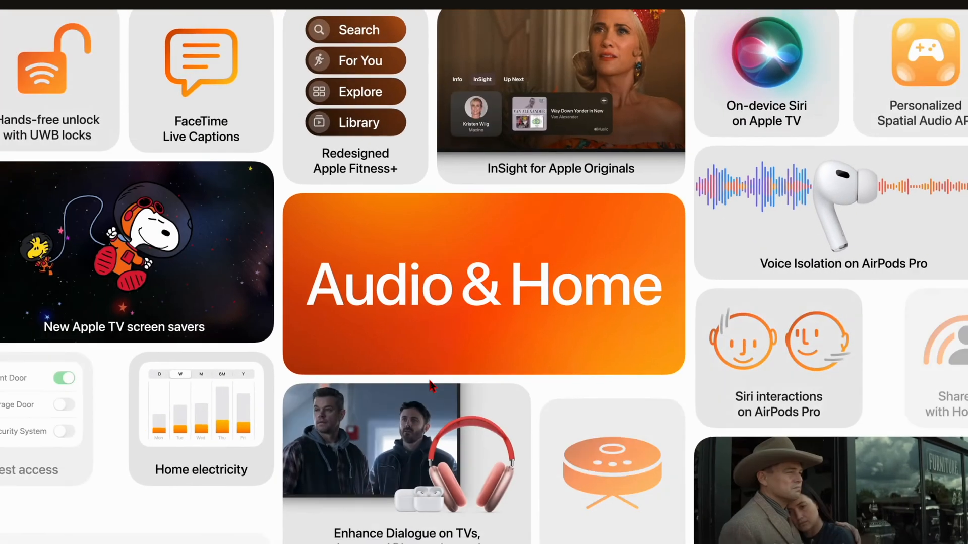
# Scroll the Apple features page to the Audio & Home section with Subtitles on mute and robot vacuums
pyautogui.scroll(-3)
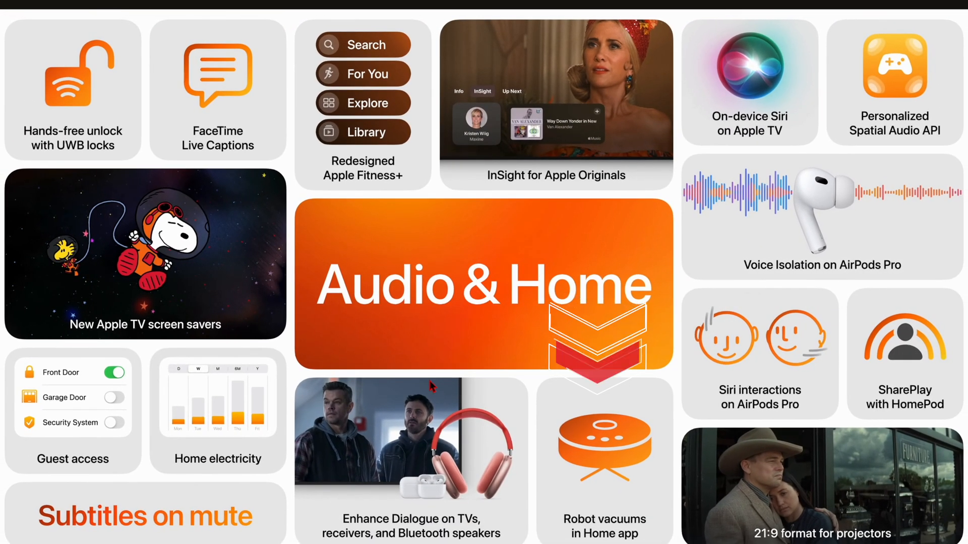